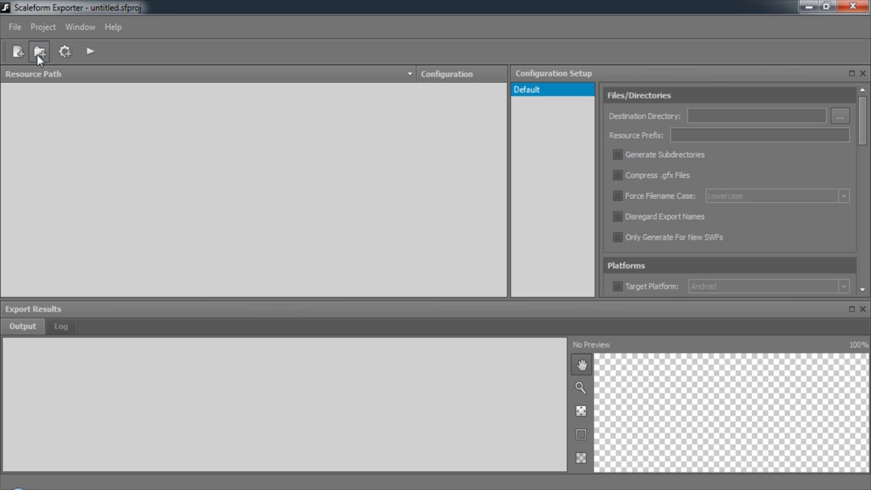
# Add the Data/AS3/Kits/StarforceTD folder as a folder resource.
pyautogui.click(39, 52)
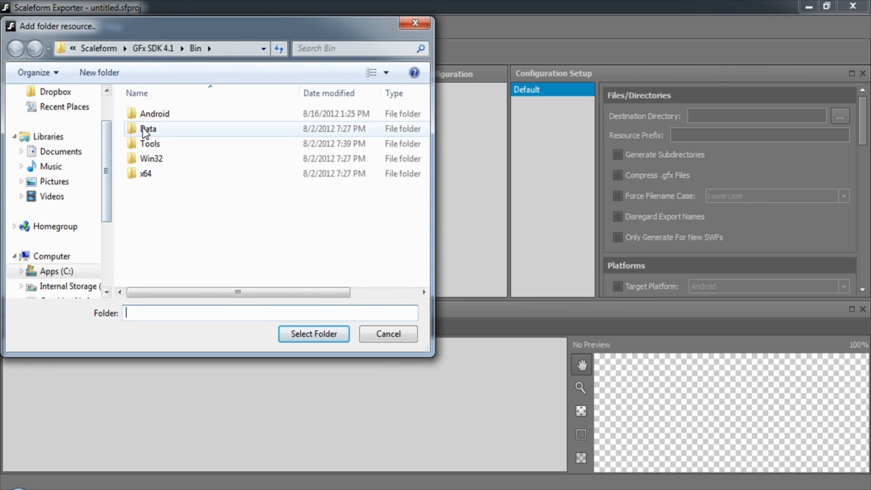
pyautogui.doubleClick(149, 129)
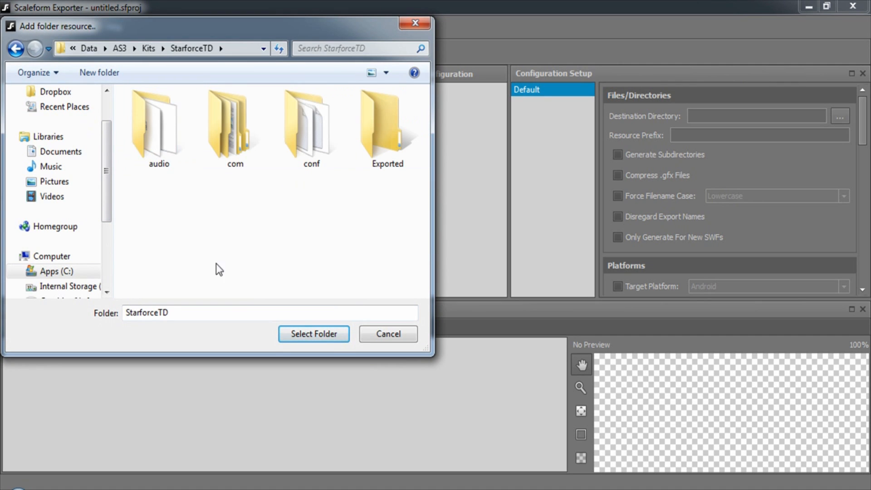
pyautogui.click(313, 333)
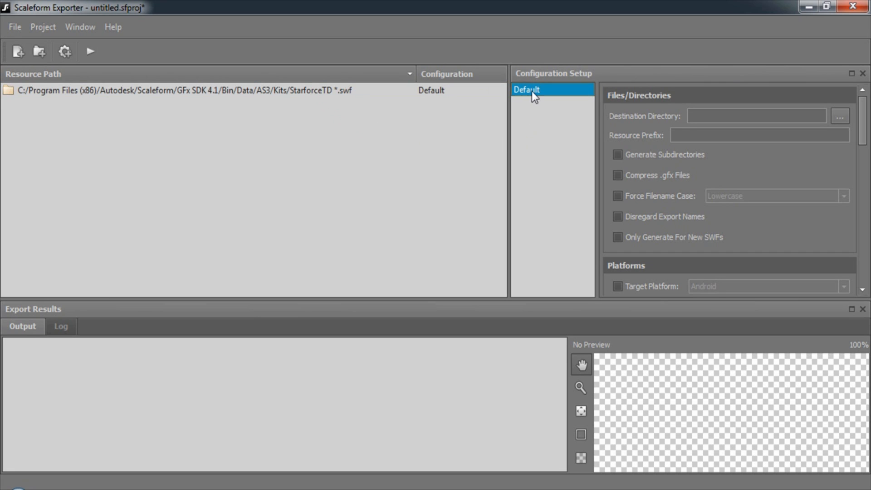
# From the configuration list's context menu, create a configuration named StarforceBattlement.
pyautogui.rightClick(525, 89)
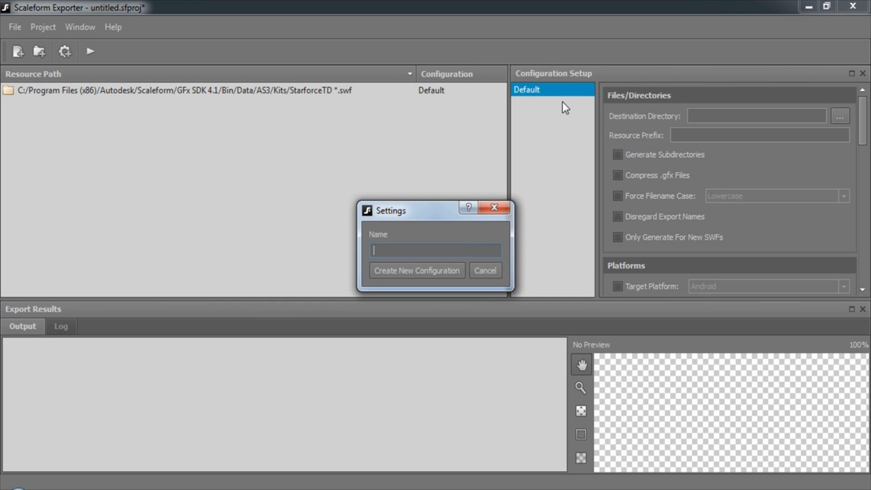
pyautogui.write('Starforce')
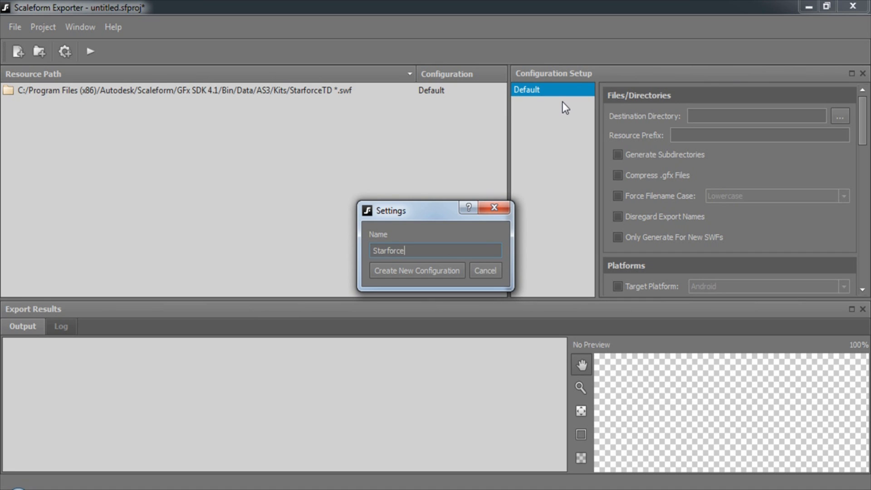
pyautogui.write('Battlement')
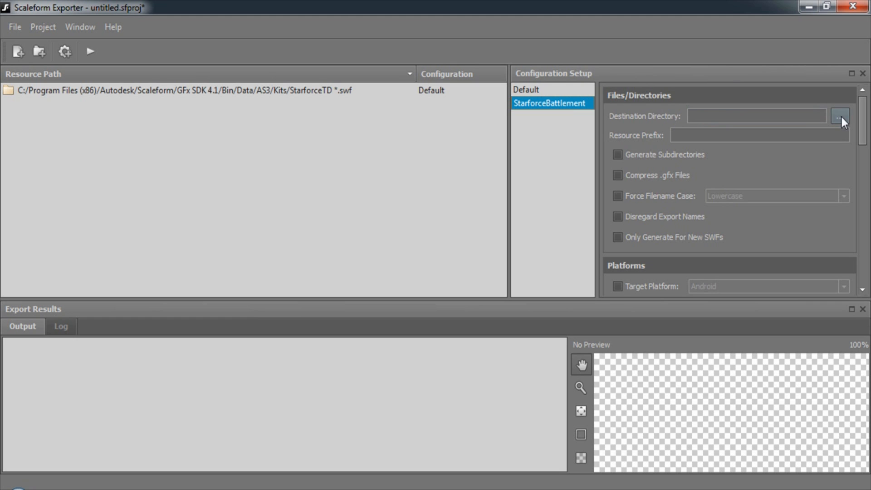
# Set the destination directory to StarforceTD's Exported folder.
pyautogui.click(841, 116)
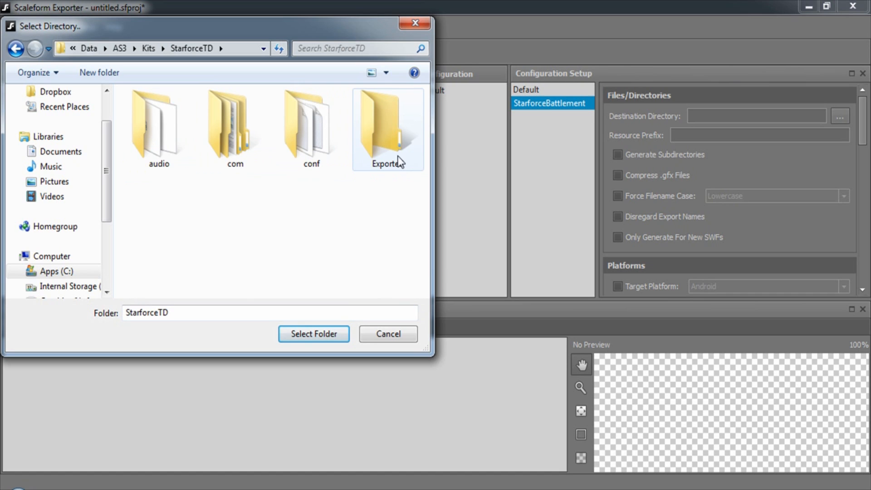
pyautogui.click(388, 128)
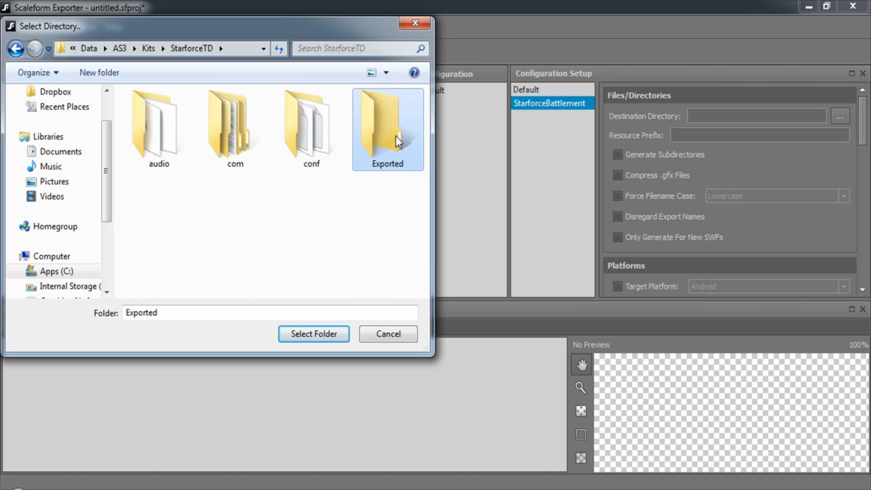
pyautogui.click(314, 334)
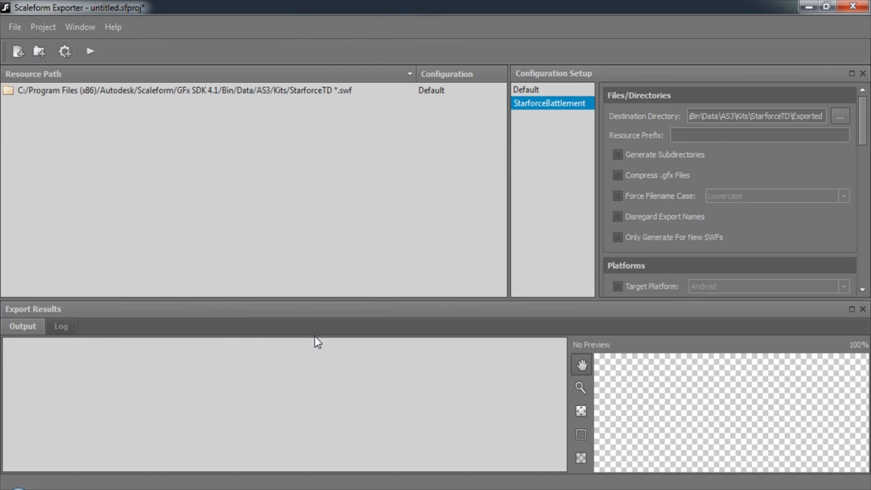
# Enter resource prefix MyResources_ and enable Generate Subdirectories.
pyautogui.click(758, 135)
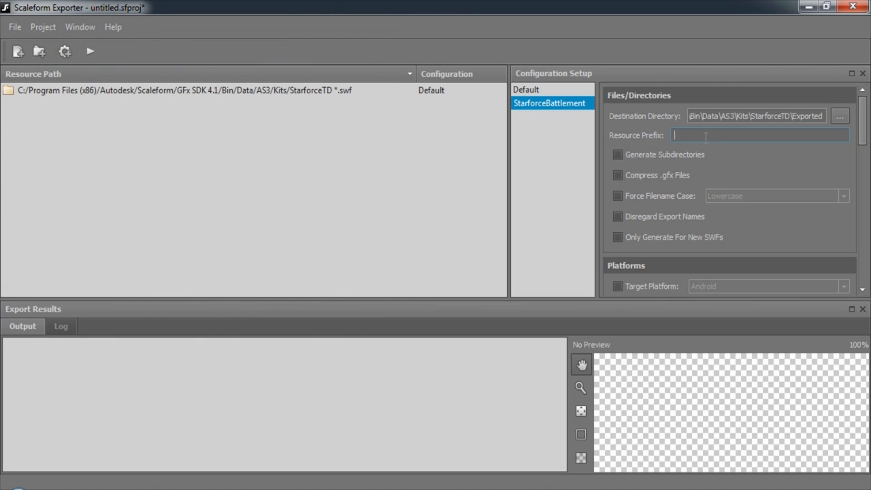
pyautogui.write('MyRes')
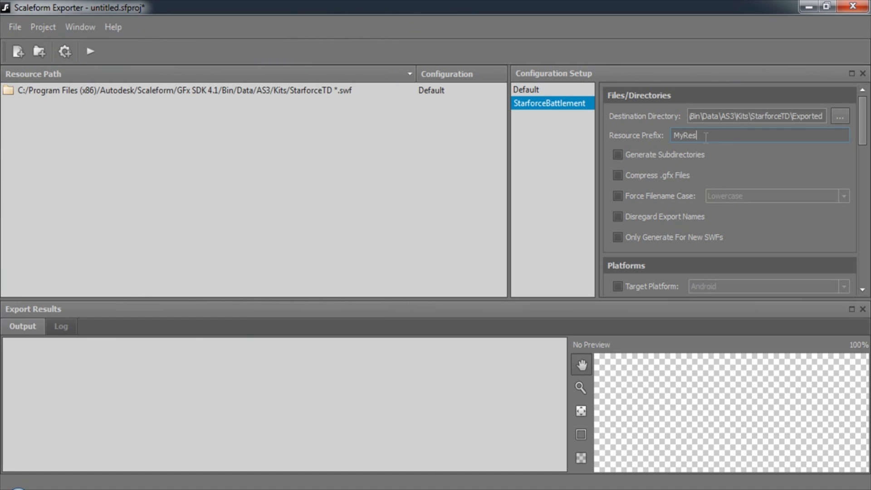
pyautogui.write('ources_')
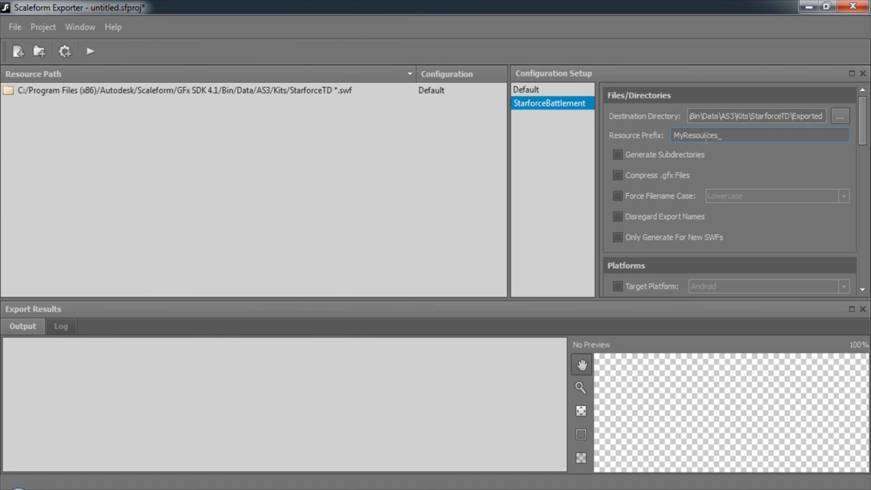
pyautogui.click(617, 155)
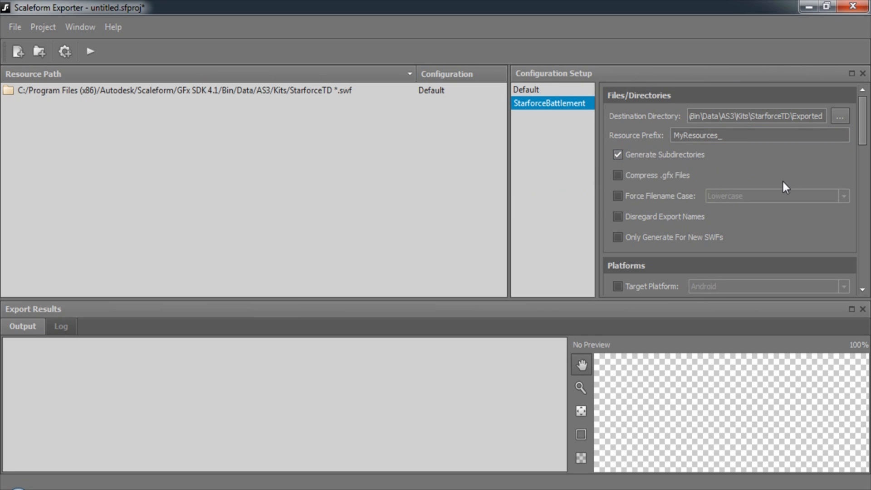
pyautogui.moveTo(683, 185)
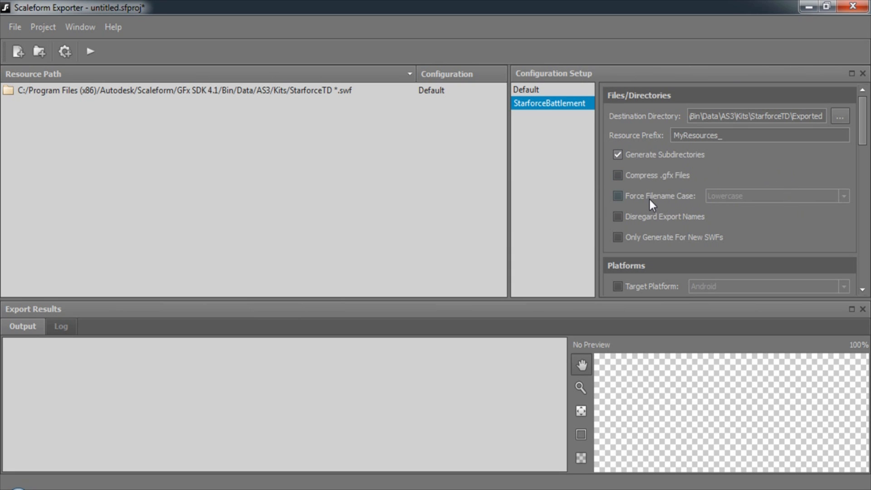
pyautogui.moveTo(645, 205)
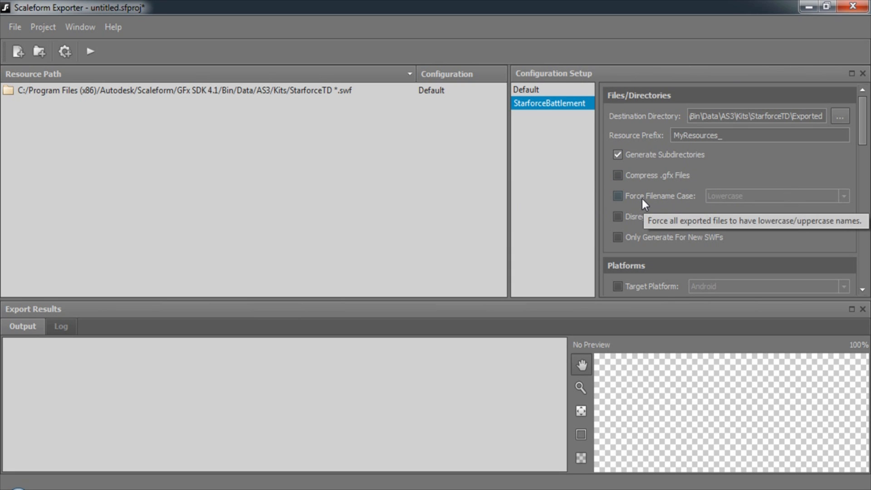
pyautogui.moveTo(654, 233)
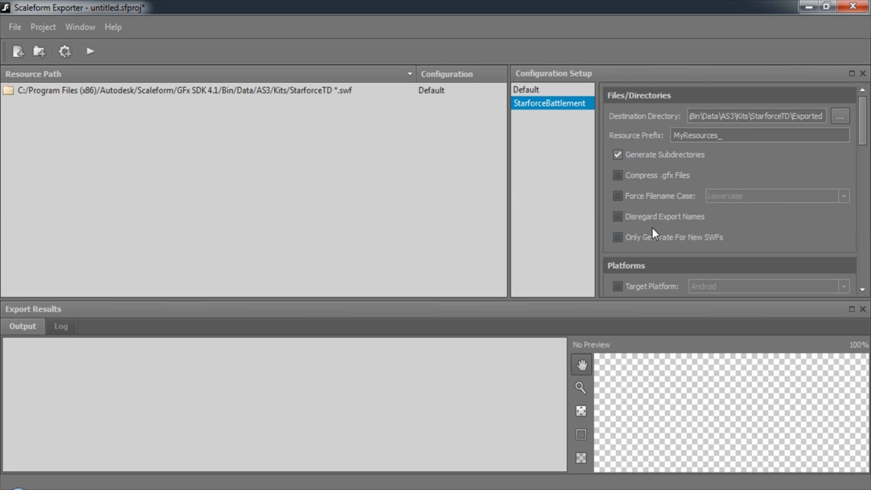
pyautogui.moveTo(759, 234)
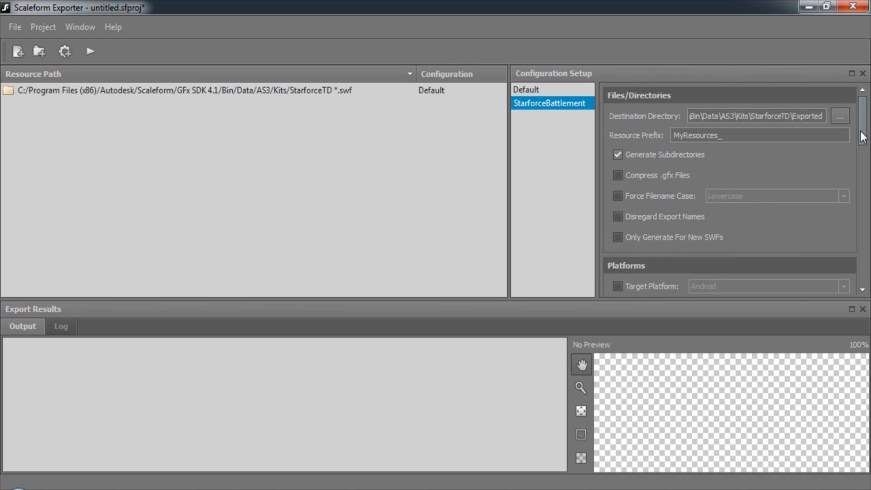
# In the Images settings, keep TGA output and enable Share Images after trying Strip Images.
pyautogui.scroll(-3)
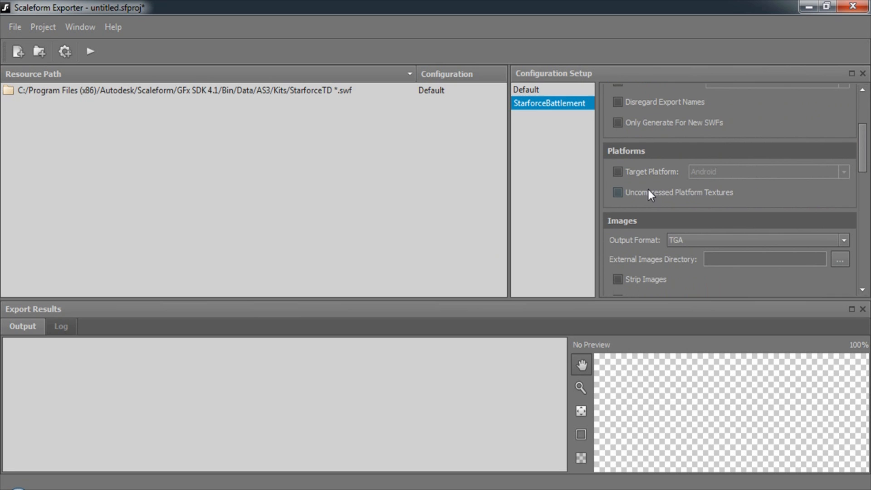
pyautogui.moveTo(654, 178)
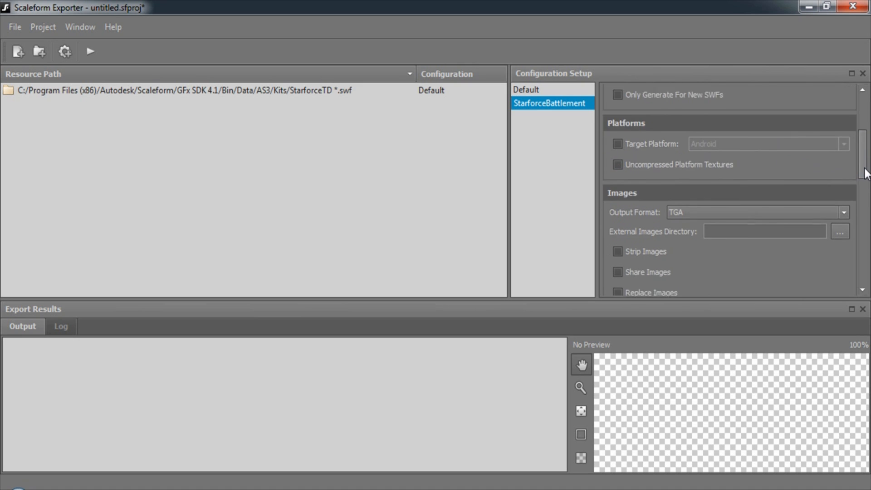
pyautogui.scroll(-3)
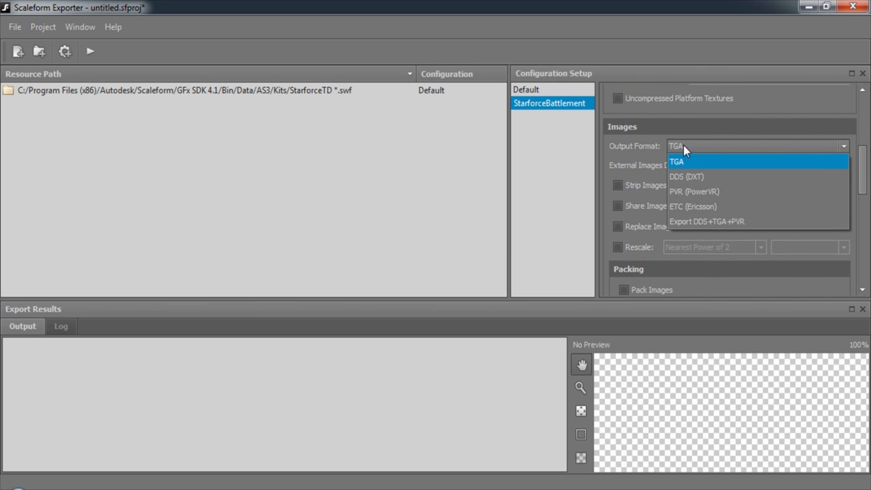
pyautogui.moveTo(685, 169)
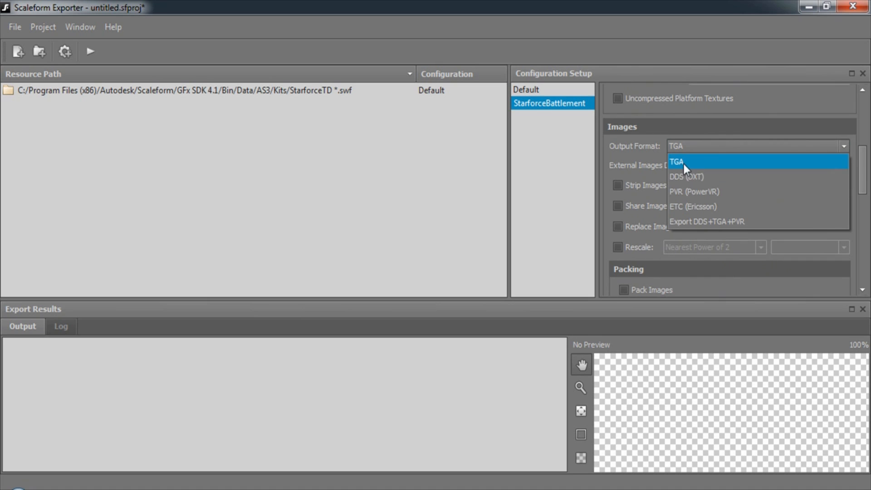
pyautogui.moveTo(694, 191)
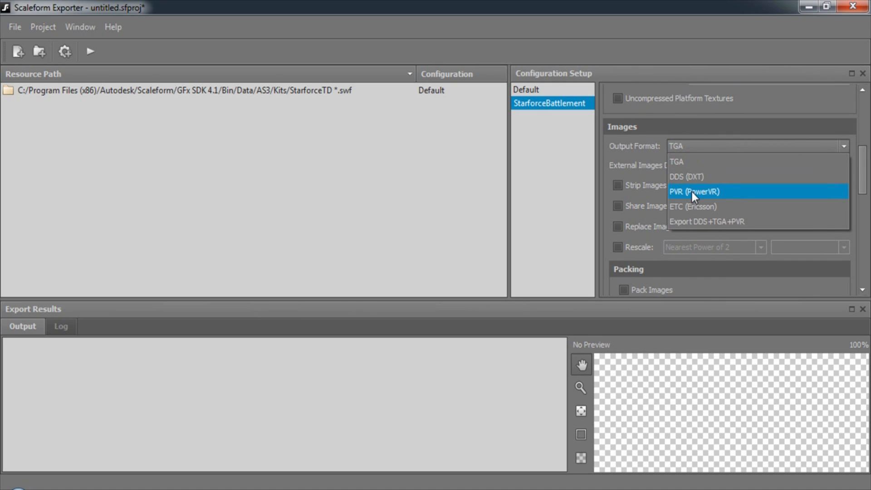
pyautogui.moveTo(699, 228)
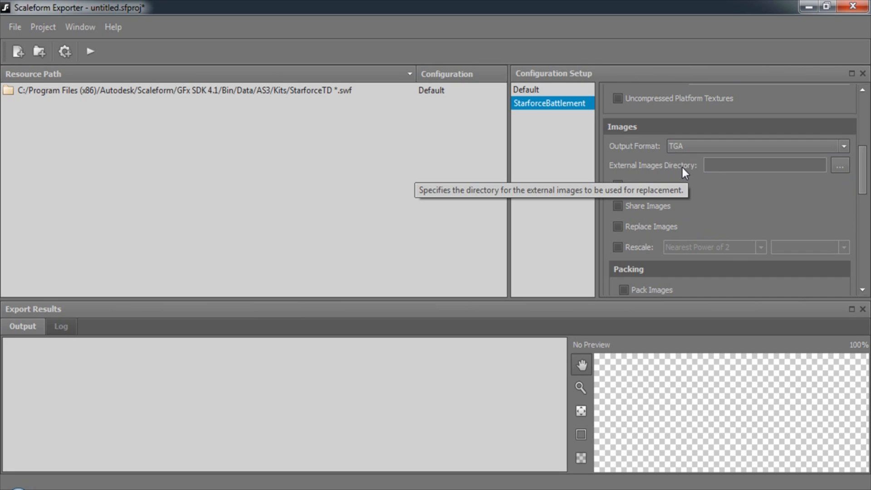
pyautogui.click(617, 185)
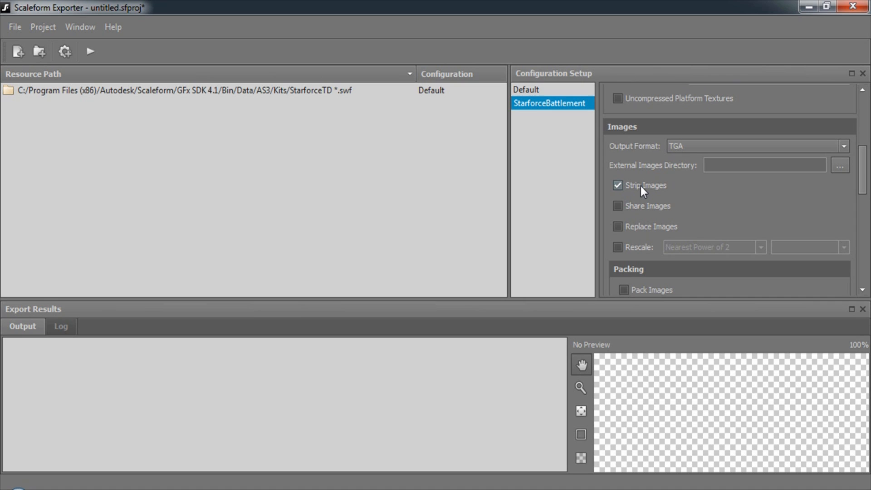
pyautogui.click(618, 206)
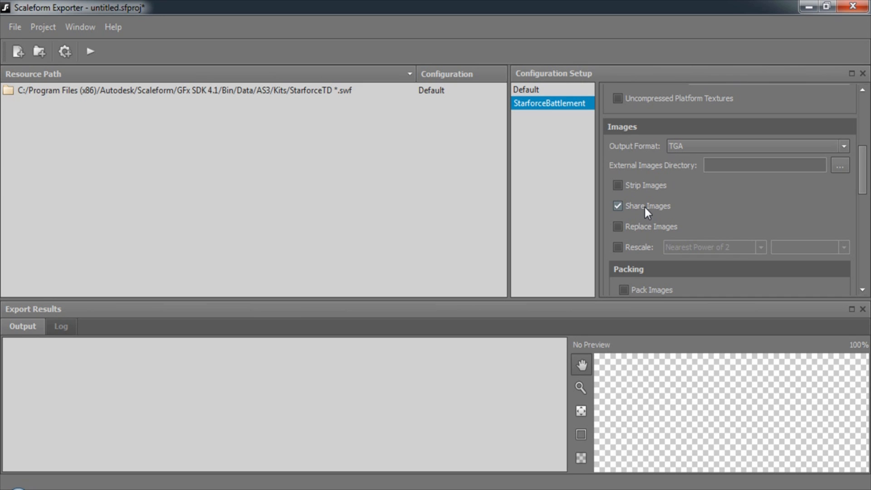
pyautogui.moveTo(645, 232)
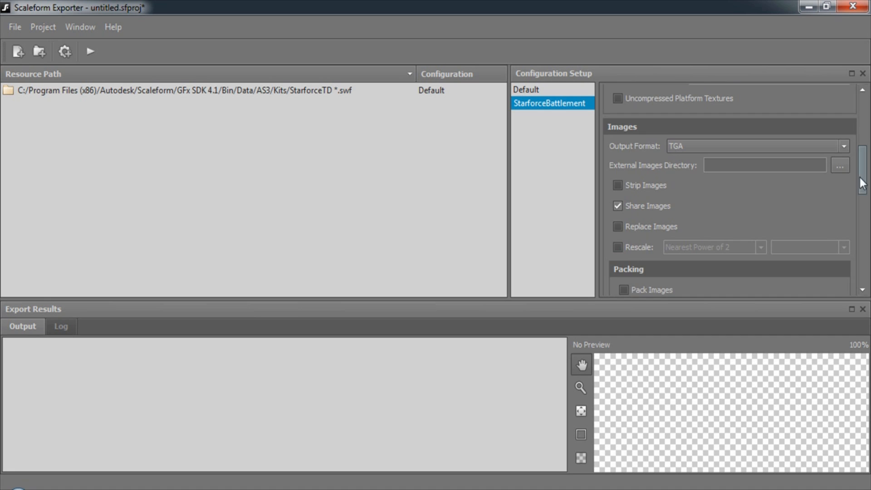
pyautogui.scroll(-3)
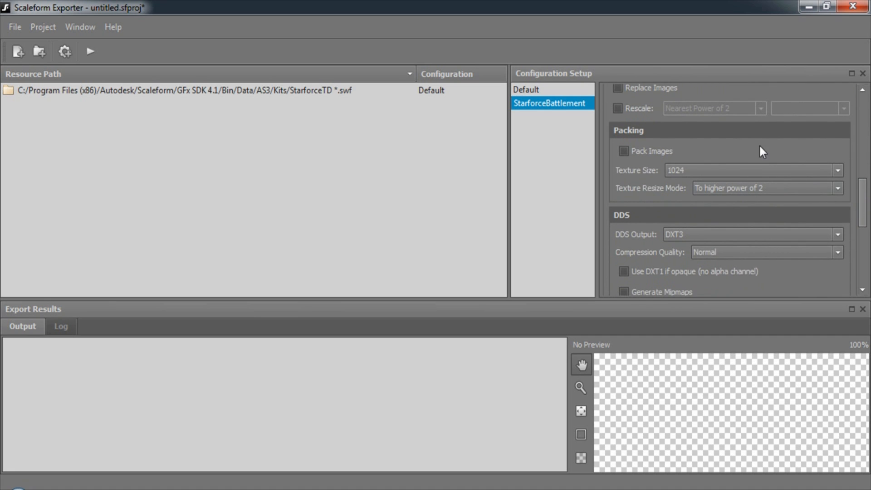
pyautogui.moveTo(665, 155)
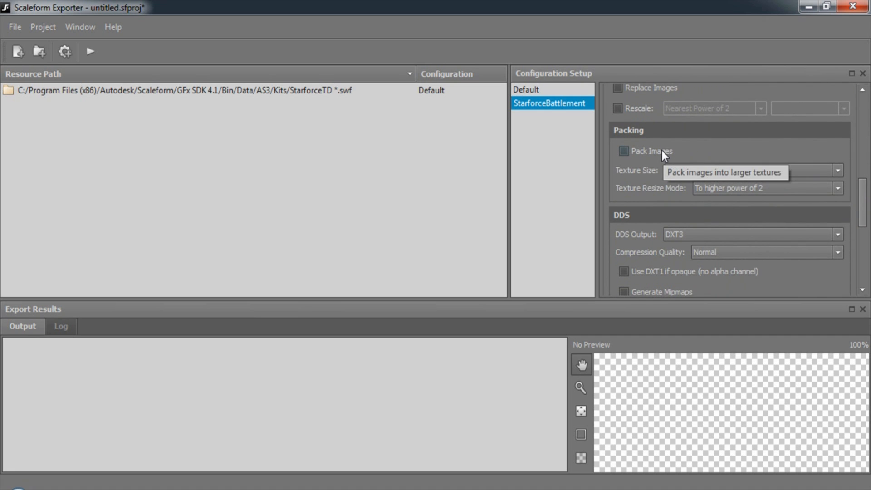
pyautogui.click(624, 152)
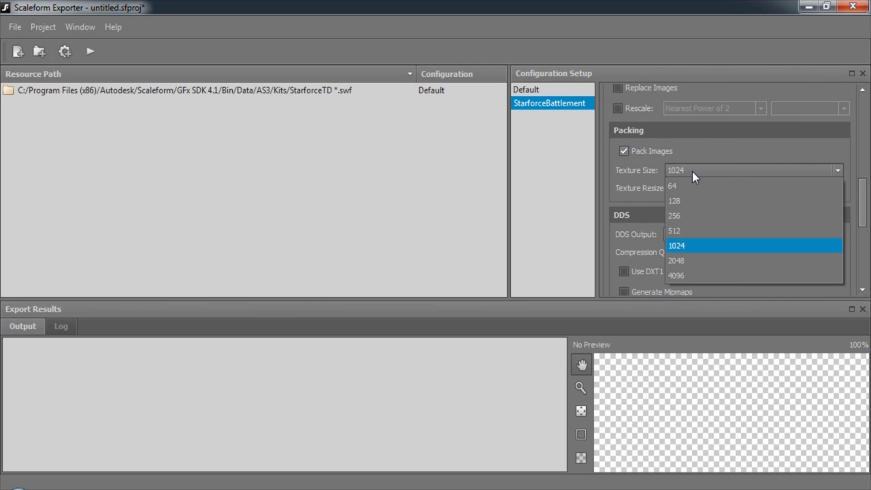
pyautogui.click(675, 230)
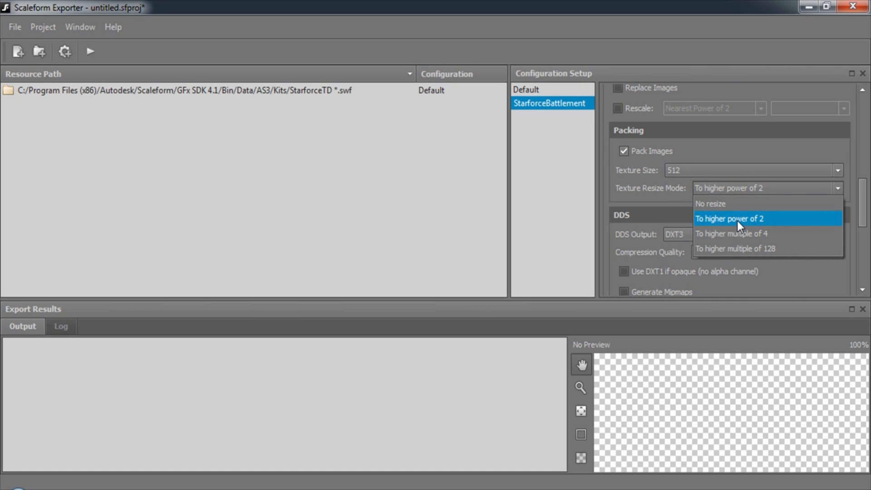
pyautogui.click(730, 218)
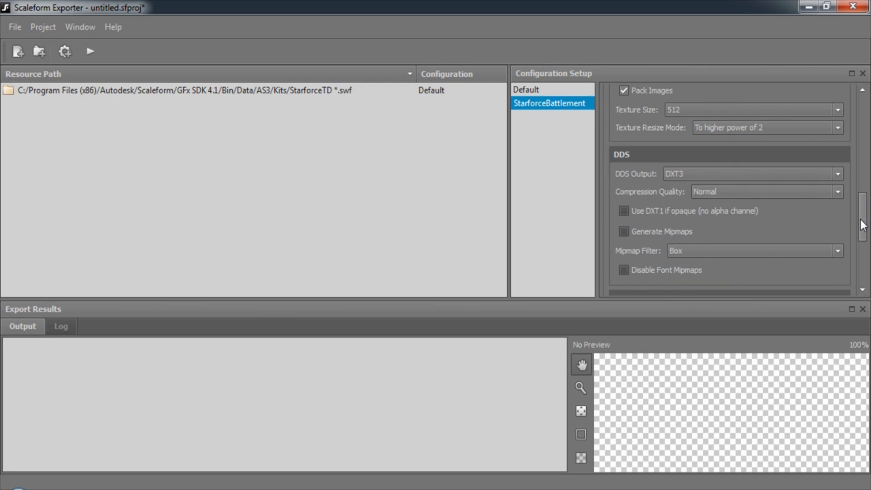
pyautogui.scroll(-3)
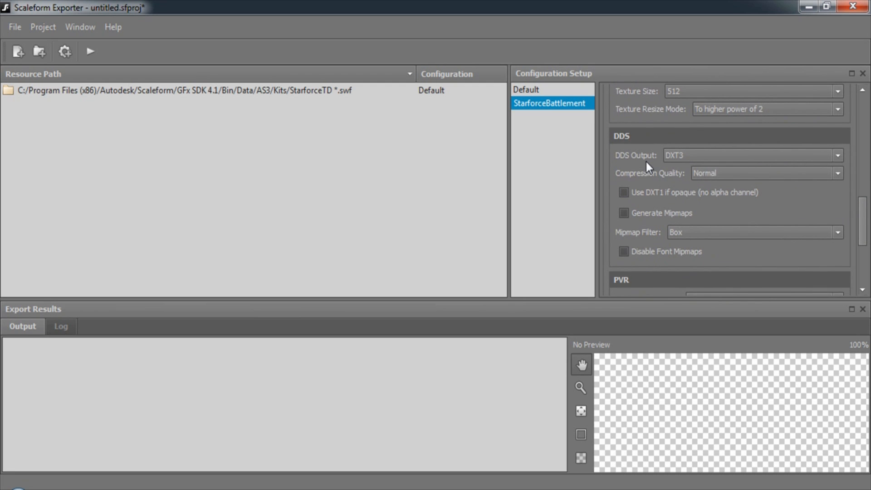
pyautogui.moveTo(655, 231)
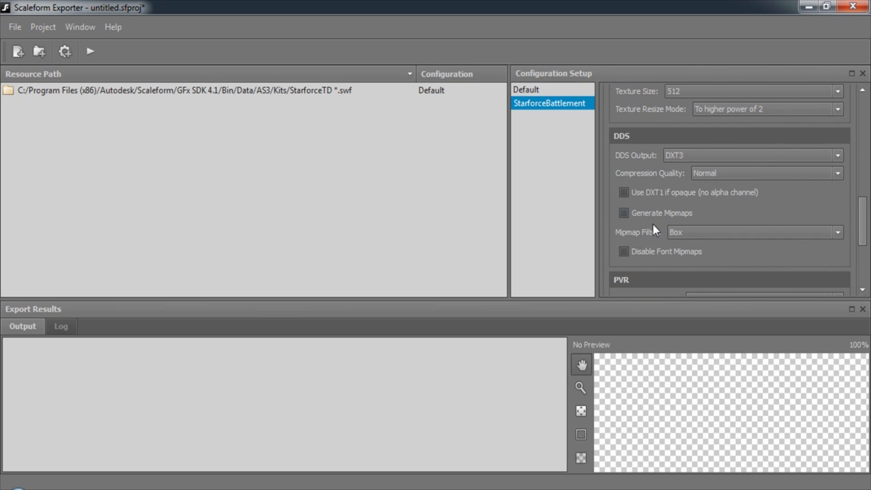
pyautogui.scroll(-3)
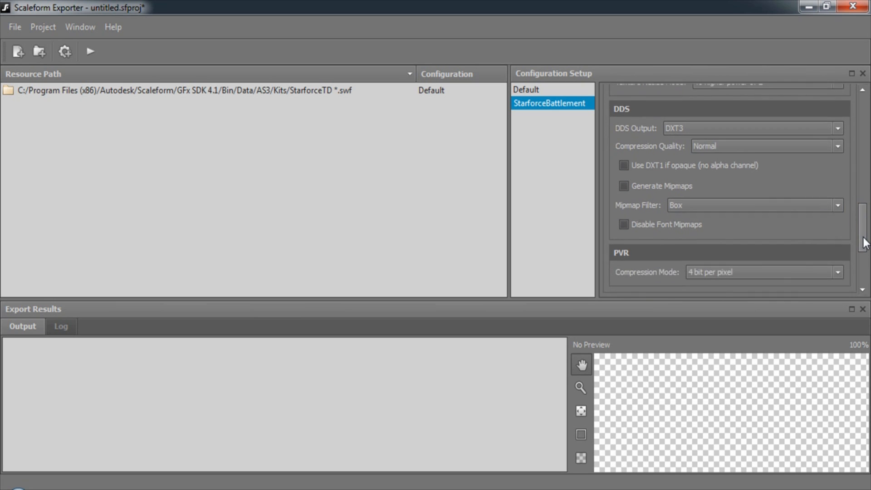
pyautogui.scroll(-3)
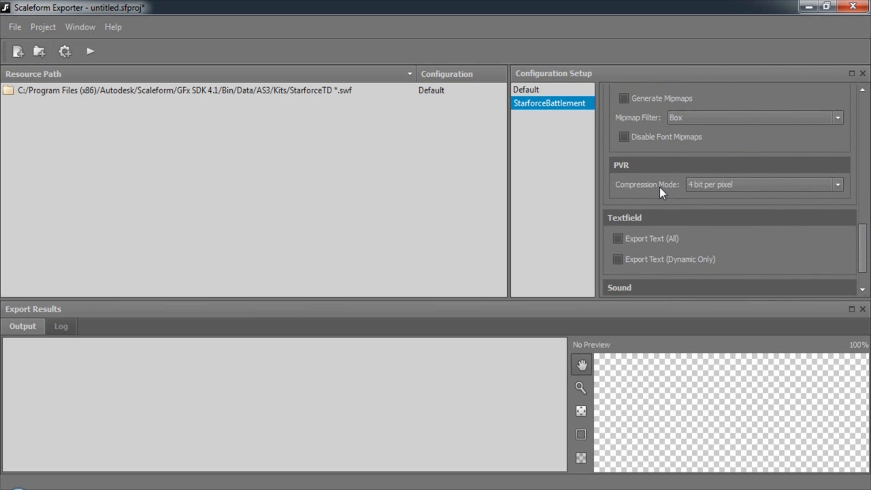
pyautogui.moveTo(662, 193)
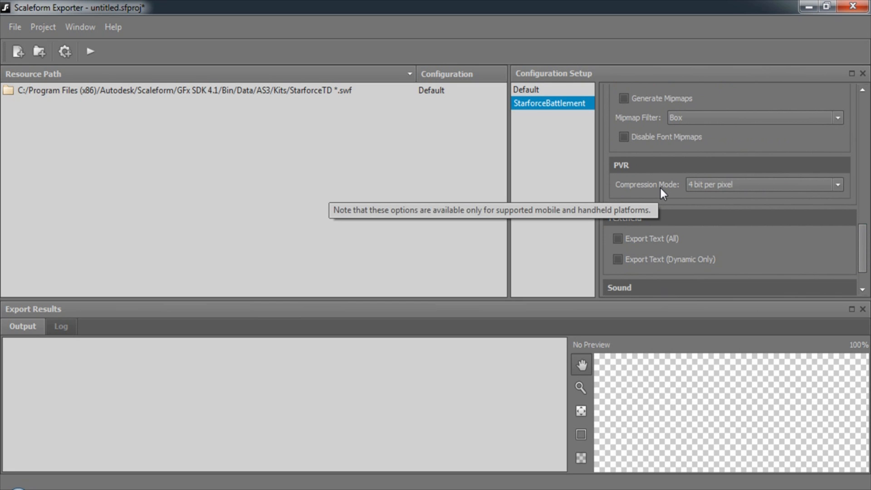
pyautogui.moveTo(650, 250)
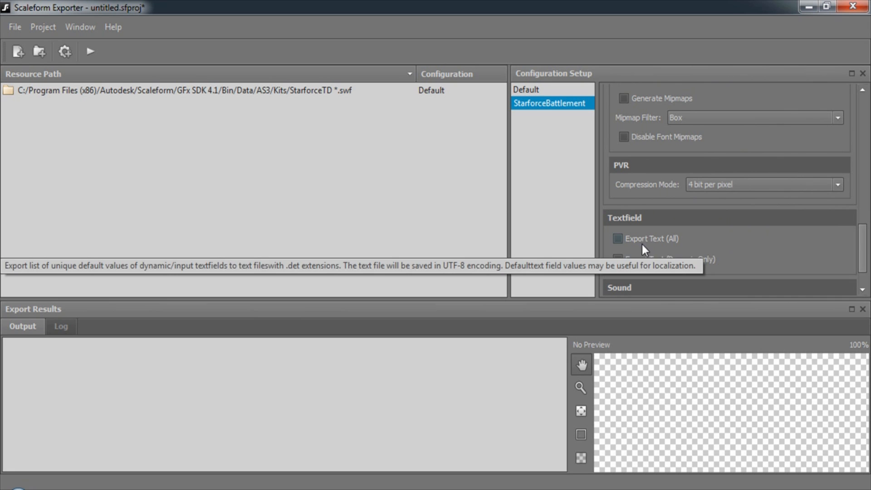
pyautogui.scroll(-3)
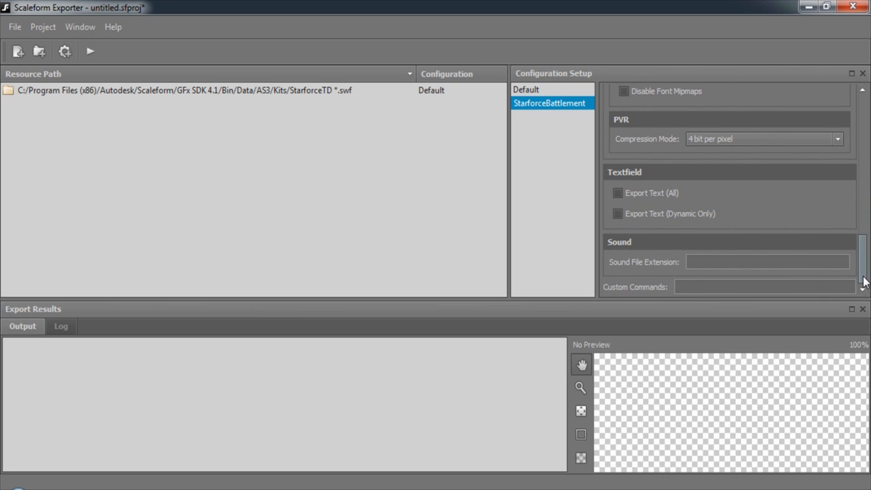
pyautogui.moveTo(665, 270)
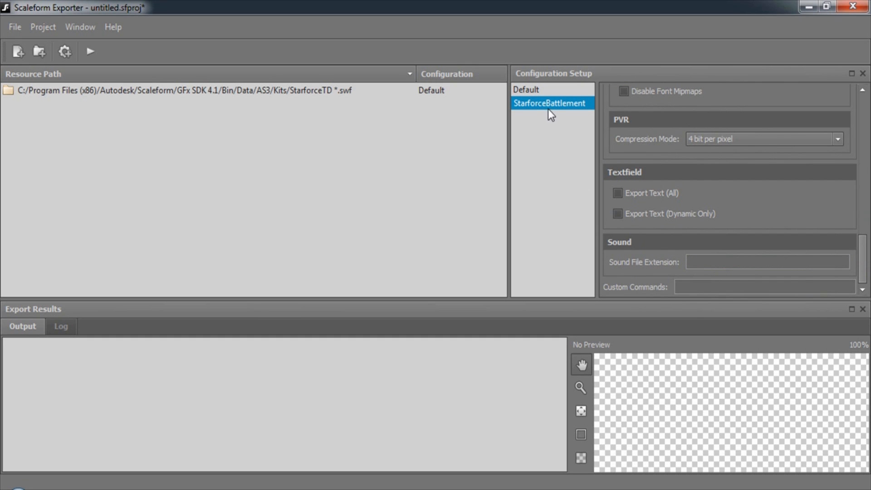
# Switch the StarforceTD SWF entry to StarforceBattlement, export it, and preview an image.
pyautogui.rightClick(550, 104)
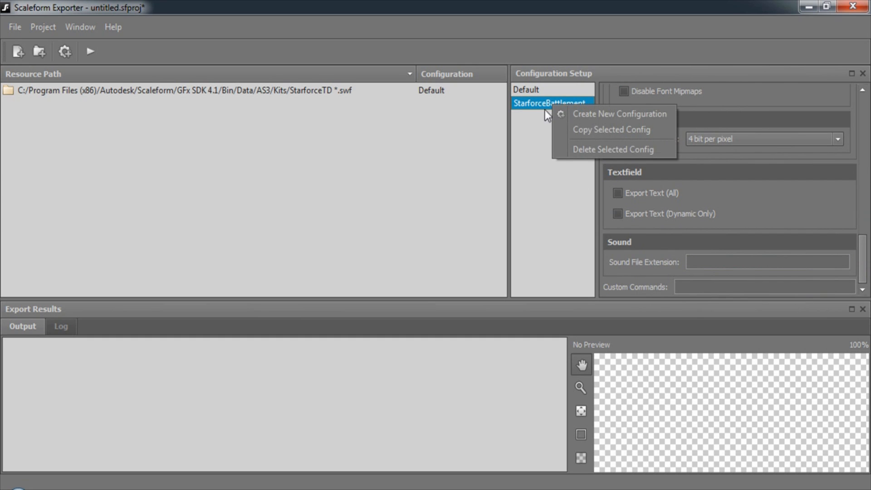
pyautogui.click(223, 90)
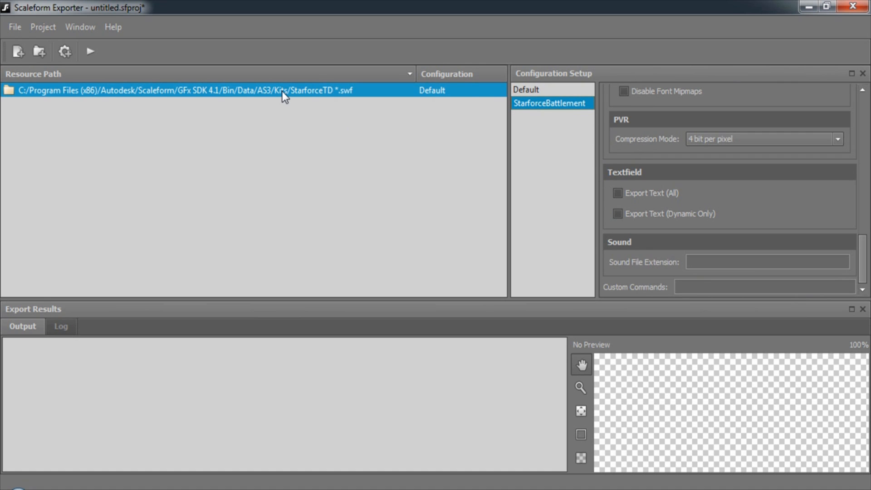
pyautogui.rightClick(283, 90)
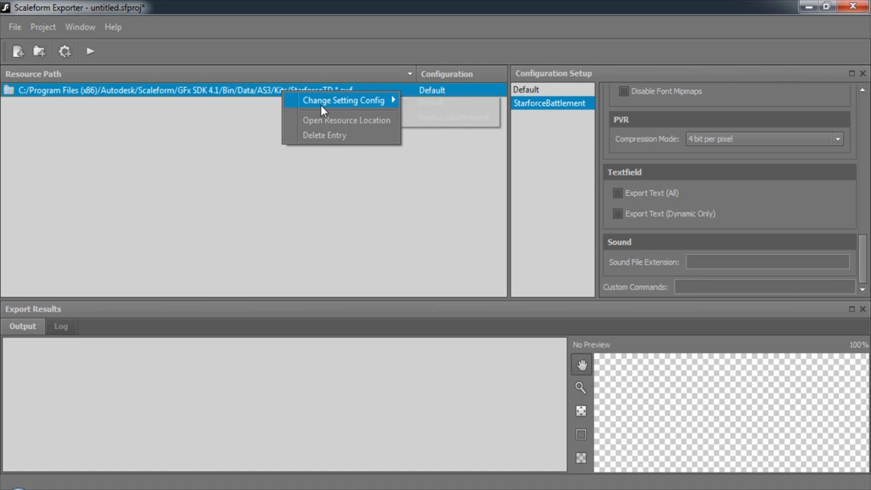
pyautogui.click(453, 117)
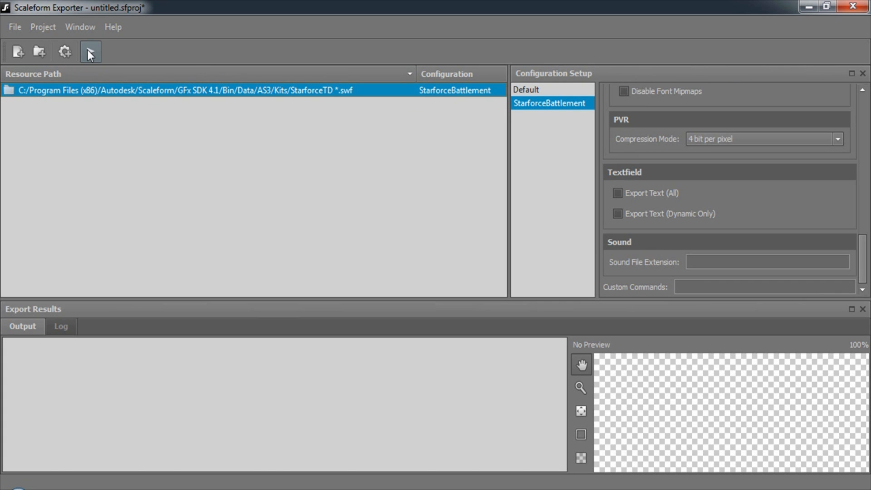
pyautogui.click(89, 51)
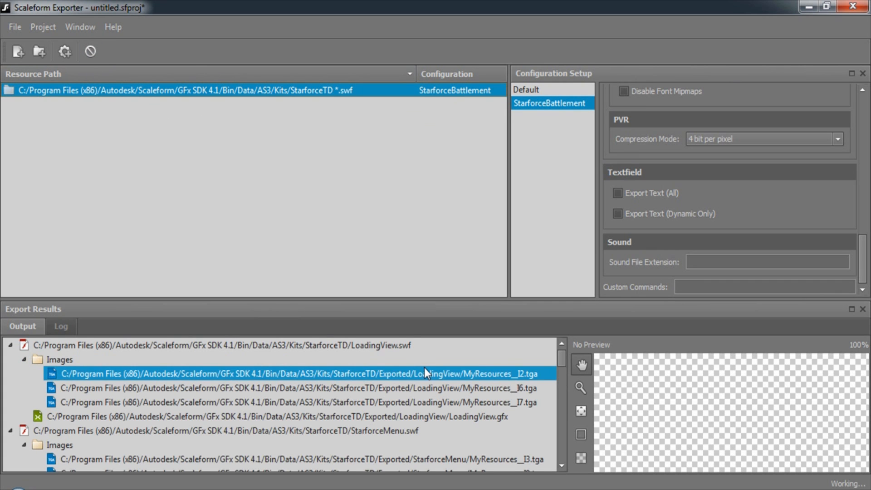
pyautogui.click(61, 359)
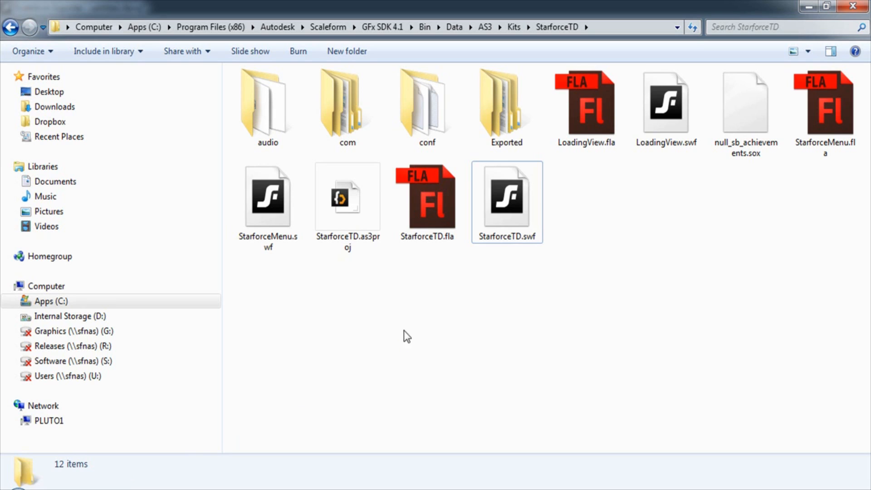
# Open Exported/StarforceTD, select a TGA image, and scroll down to the GFx file.
pyautogui.doubleClick(506, 103)
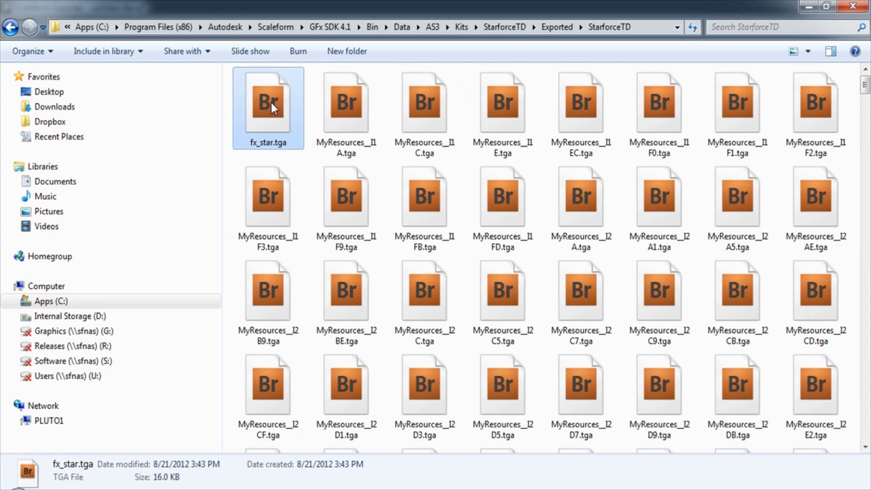
pyautogui.click(346, 101)
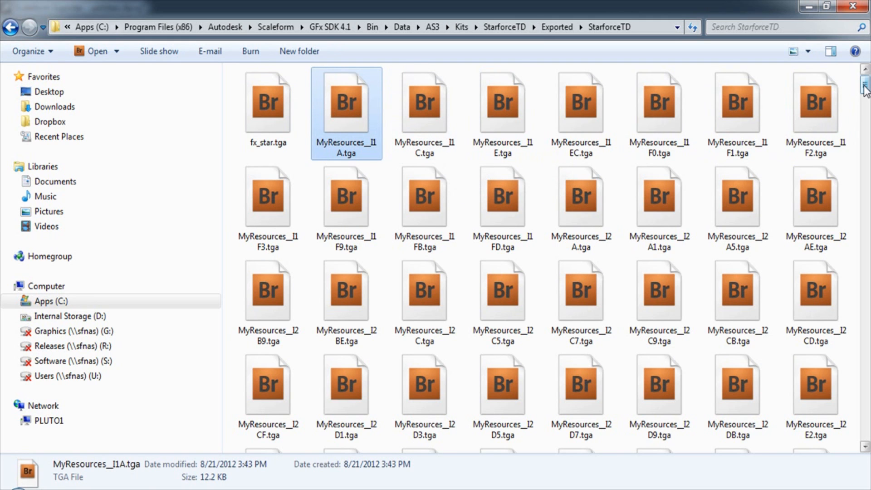
pyautogui.scroll(-3)
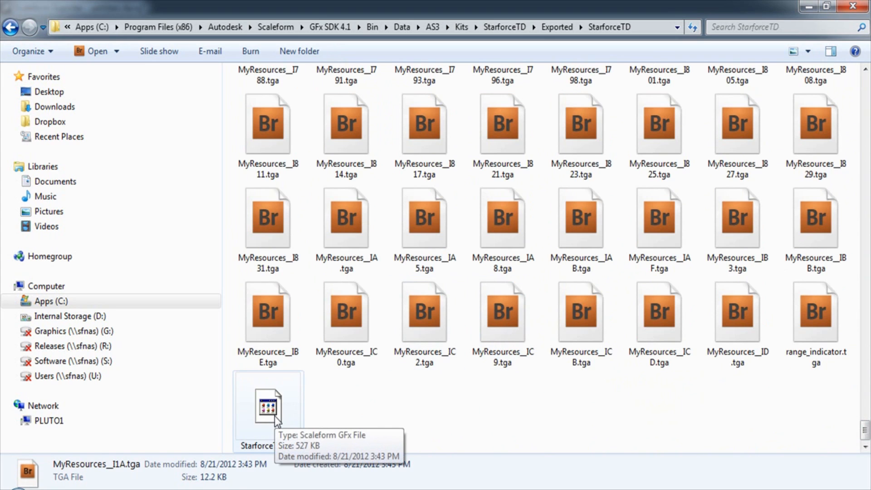
pyautogui.moveTo(364, 411)
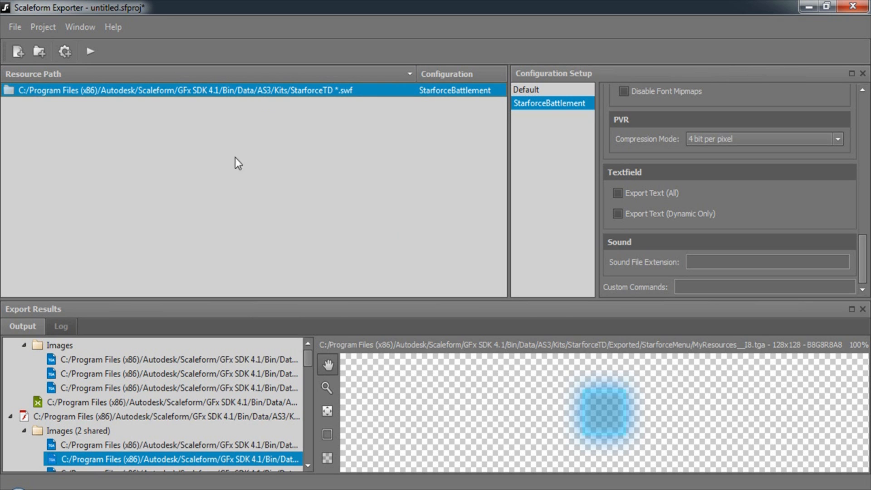
# Use Save Project As to save the project as starforce in the Bin folder.
pyautogui.click(15, 26)
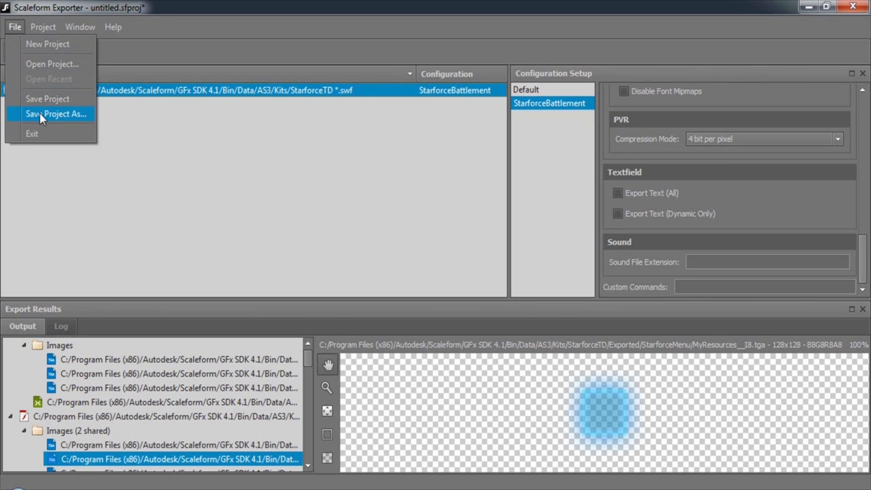
pyautogui.click(55, 114)
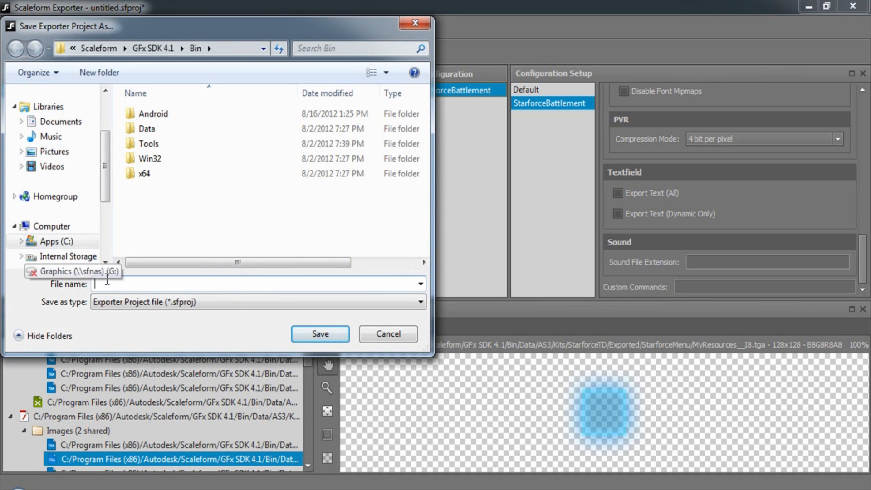
pyautogui.write('starforc')
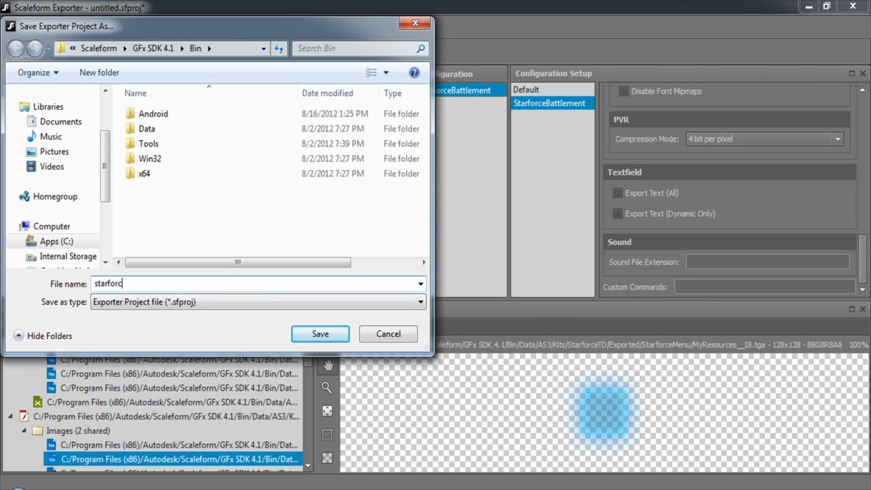
pyautogui.click(319, 334)
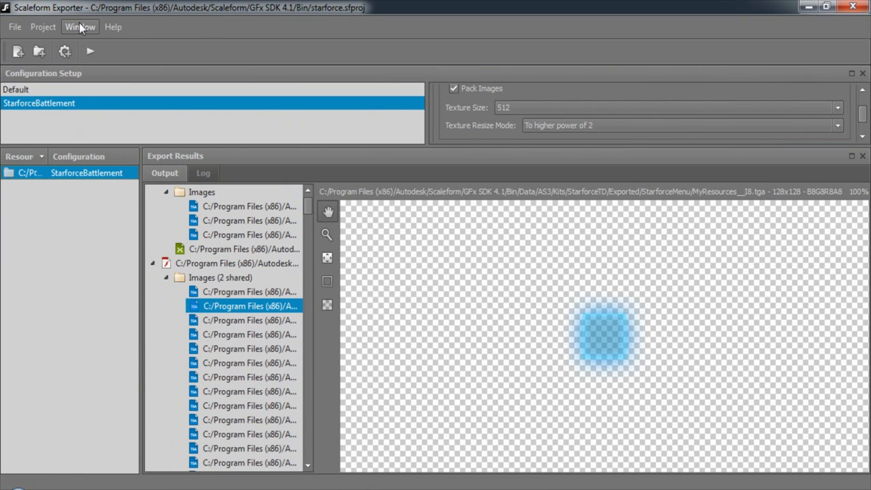
# Open the Window menu to rearrange the docked panels.
pyautogui.click(79, 27)
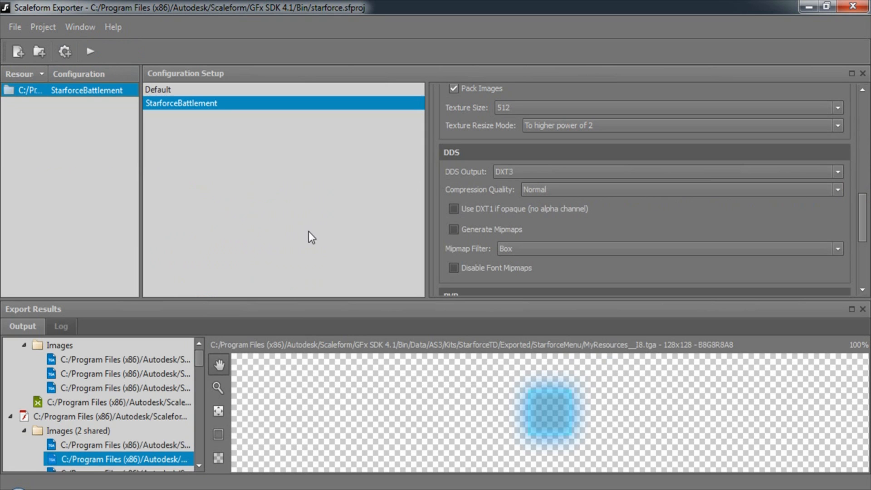
pyautogui.moveTo(140, 126)
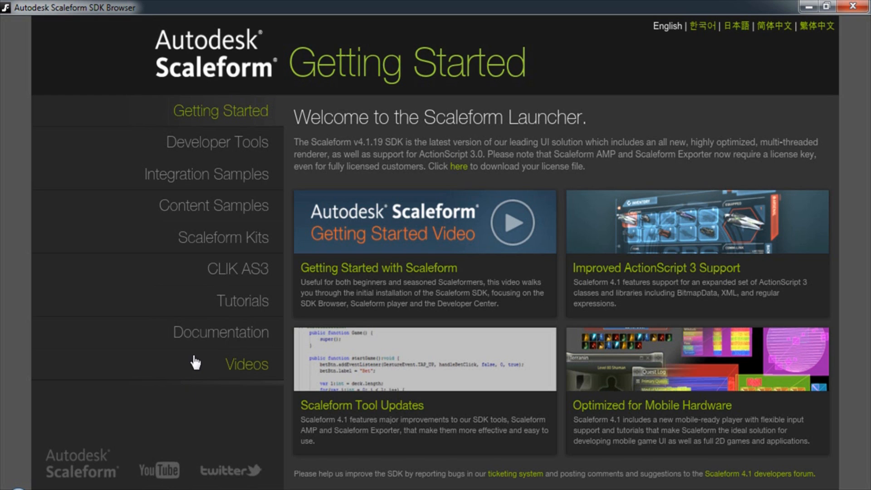
# Show the Documentation page and scroll the guide list toward the GFxExport Reference Guide.
pyautogui.click(220, 332)
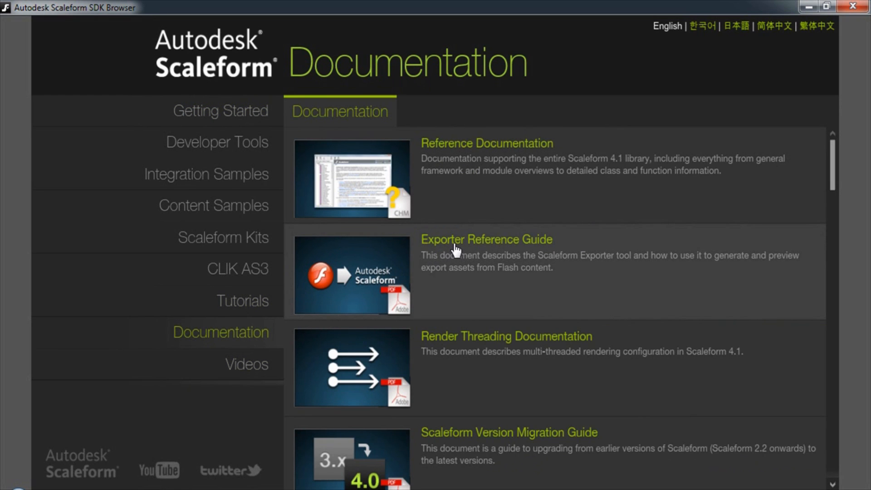
pyautogui.moveTo(542, 236)
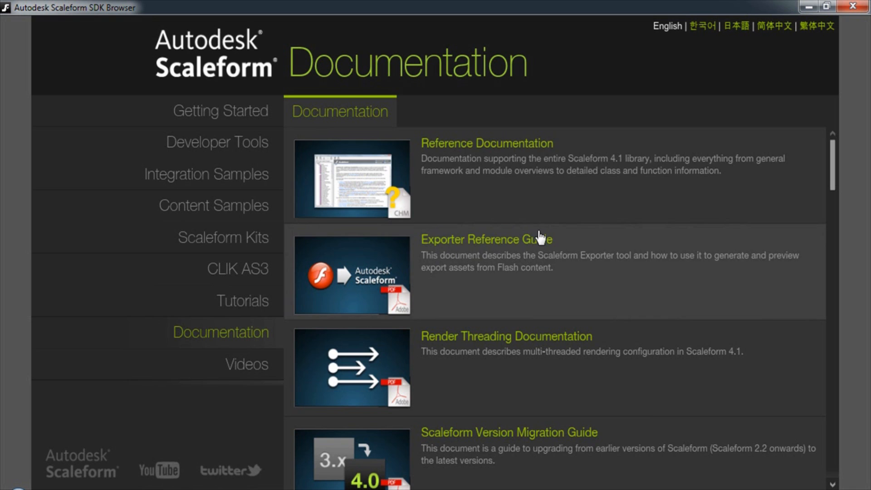
pyautogui.scroll(-3)
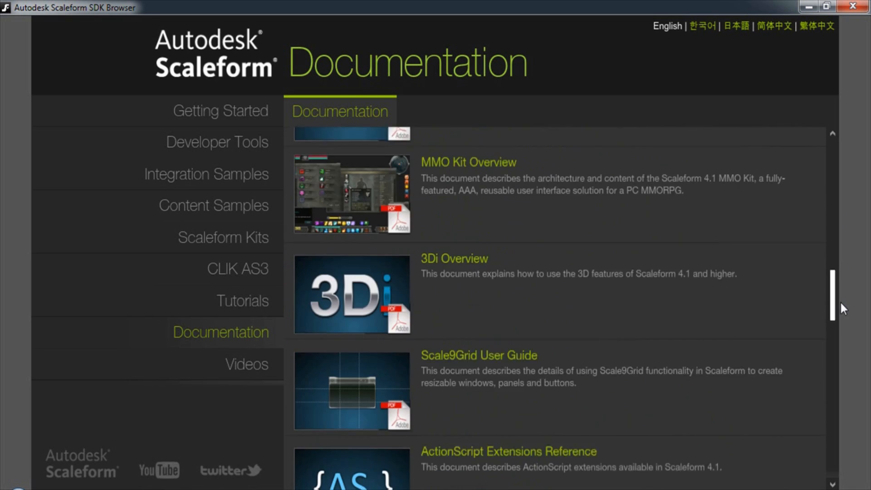
pyautogui.scroll(-3)
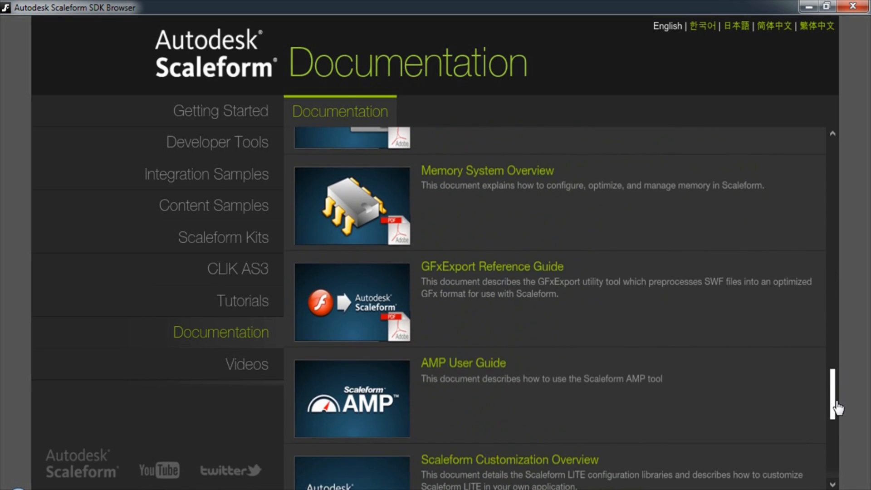
pyautogui.moveTo(485, 280)
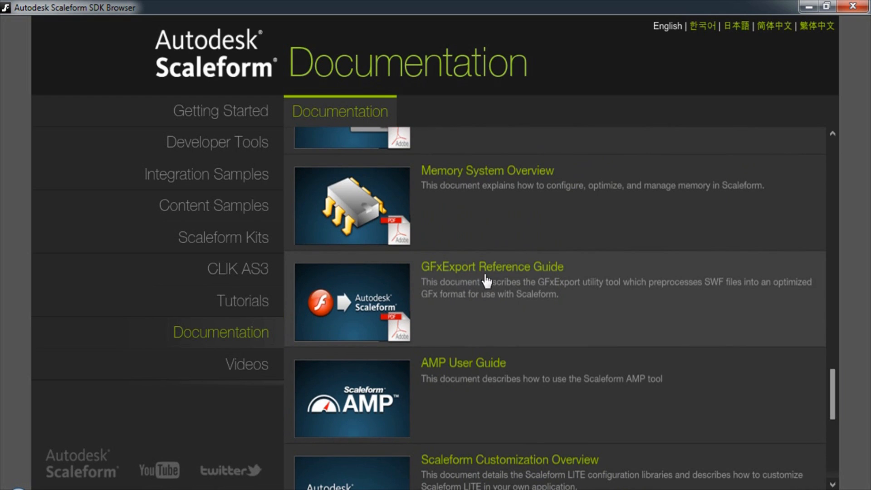